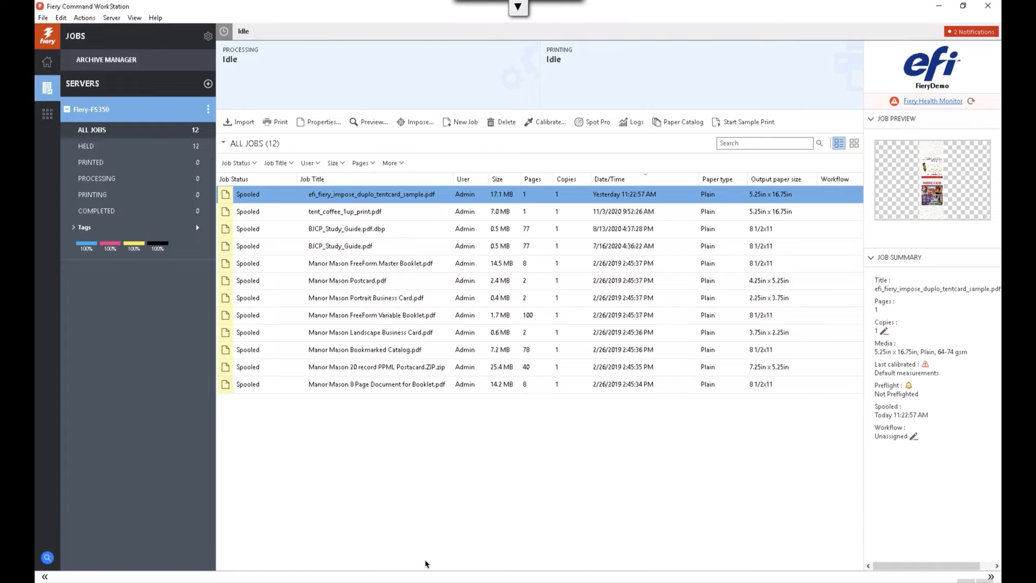
Open efi_fiery_impose_duplo_tentcard_sample.pdf for imposition from its context menu.
{"action": "right_click", "coordinate": [371, 194]}
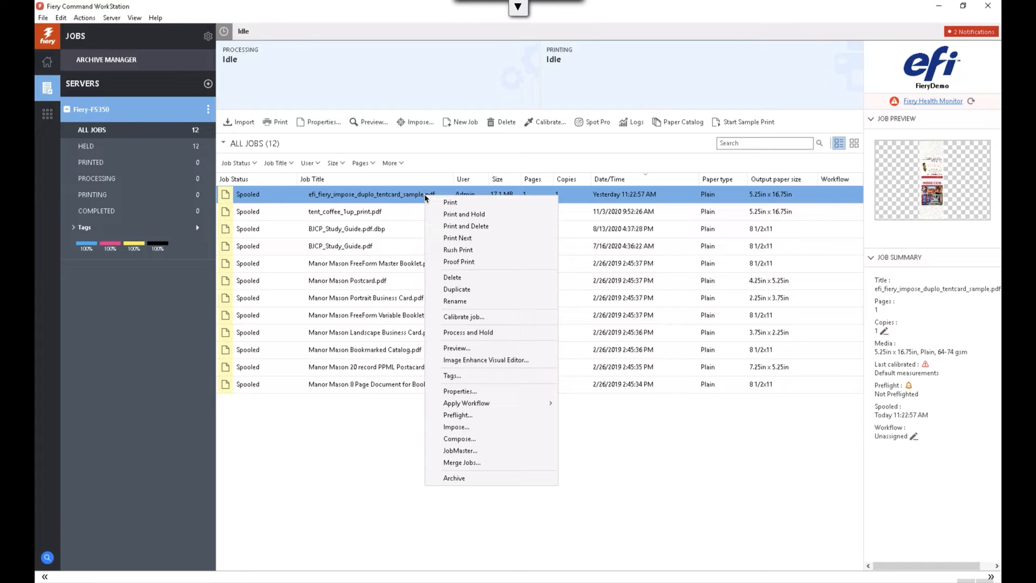
{"action": "mouse_move", "coordinate": [456, 426]}
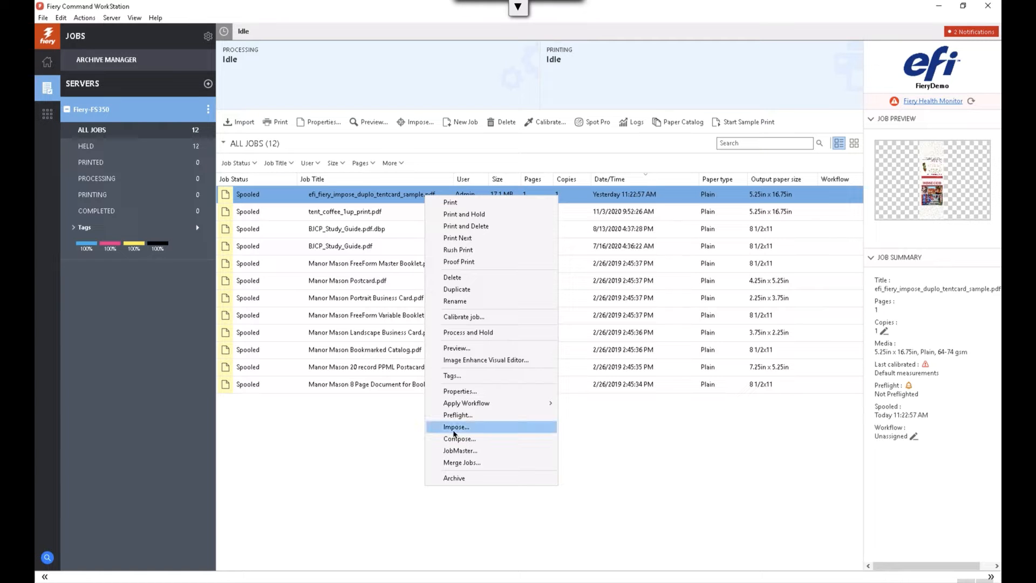
{"action": "left_click", "coordinate": [455, 426]}
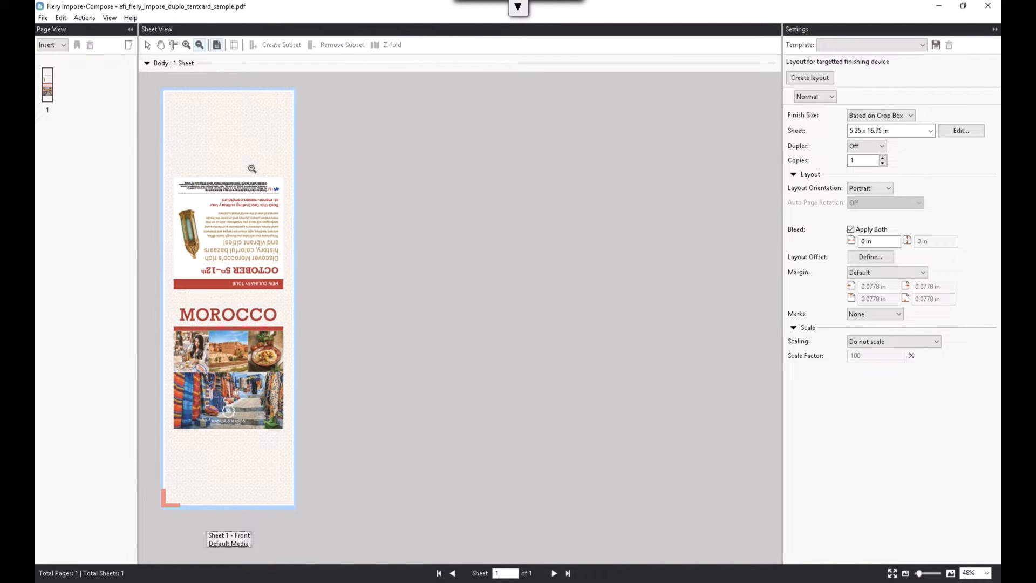
Enable Duplo DC-618 finisher integration in Preferences > Finishers and confirm.
{"action": "left_click", "coordinate": [60, 18]}
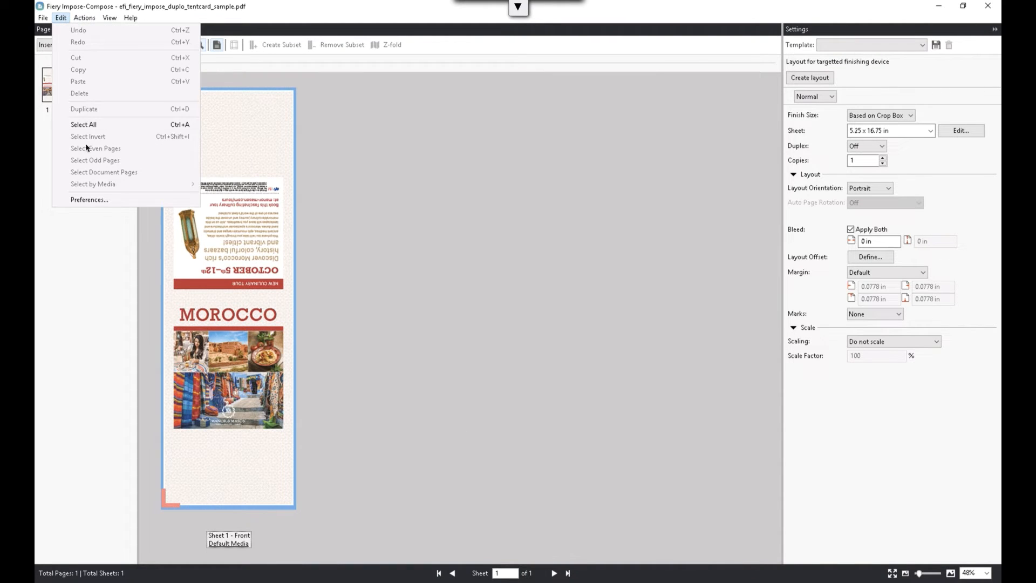
{"action": "left_click", "coordinate": [89, 200]}
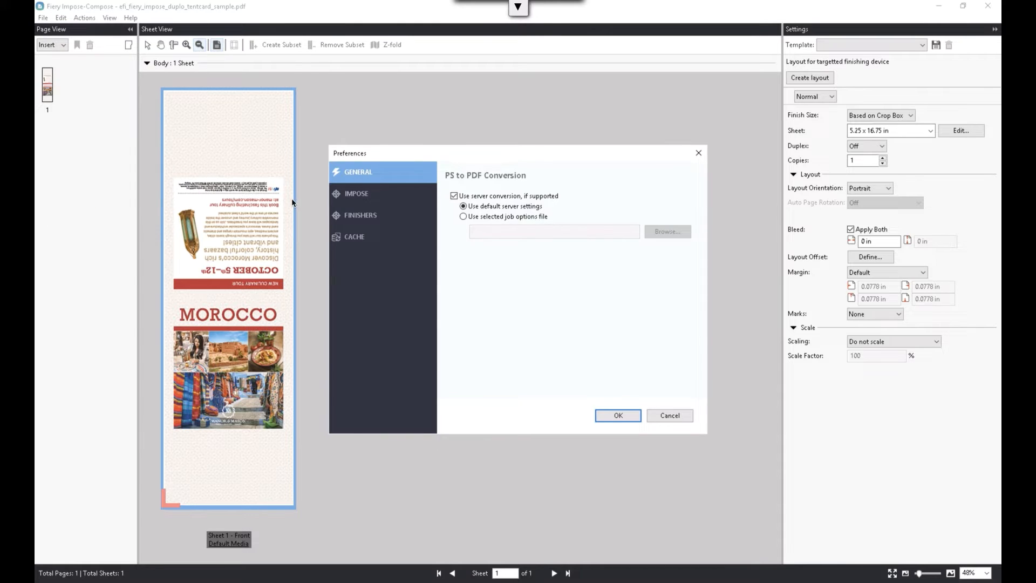
{"action": "left_click", "coordinate": [360, 215]}
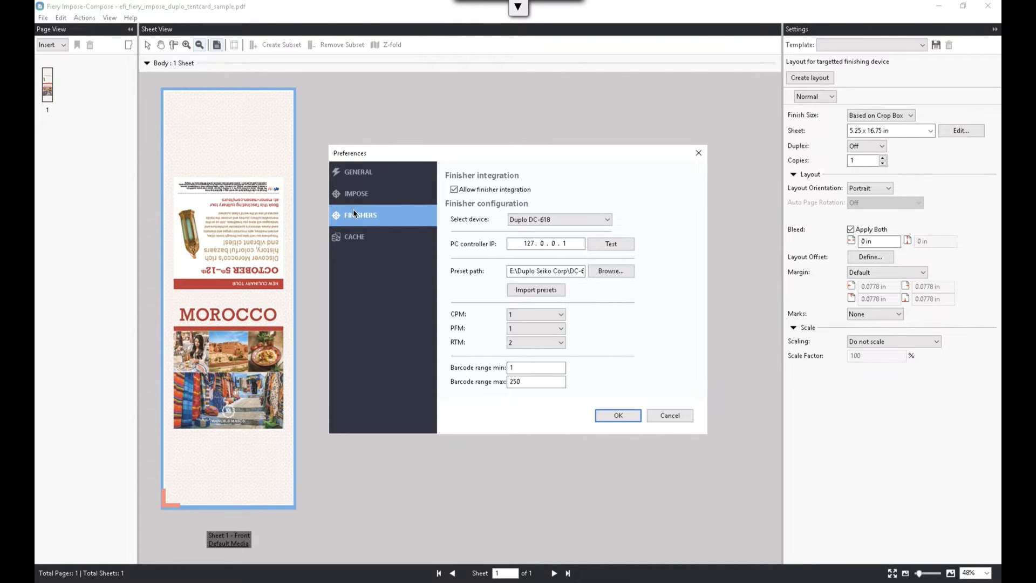
{"action": "left_click", "coordinate": [618, 415]}
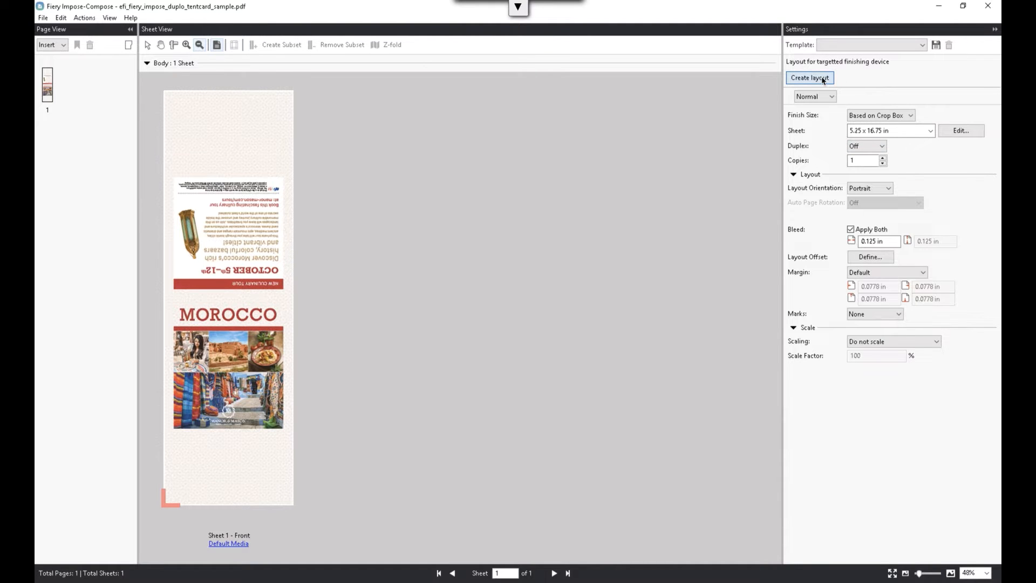
Start a finisher layout and load the 13x19 Tent Cards preset.
{"action": "left_click", "coordinate": [809, 78]}
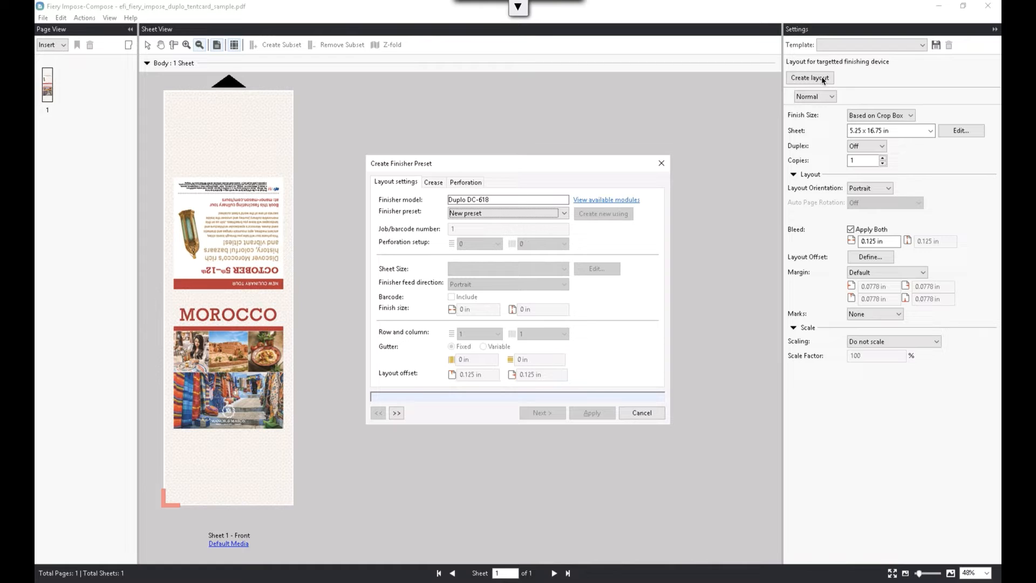
{"action": "mouse_move", "coordinate": [625, 177]}
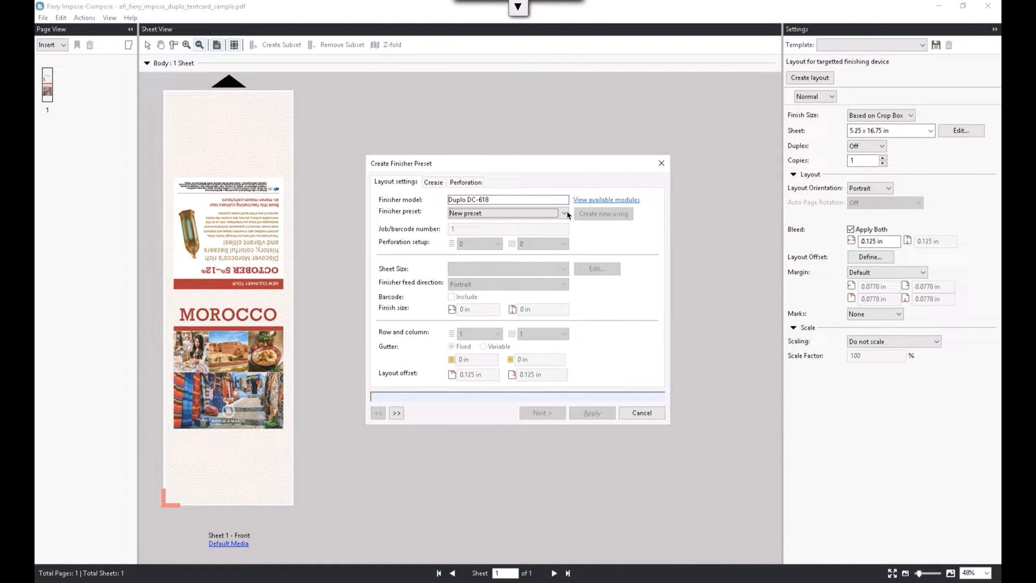
{"action": "left_click", "coordinate": [563, 212]}
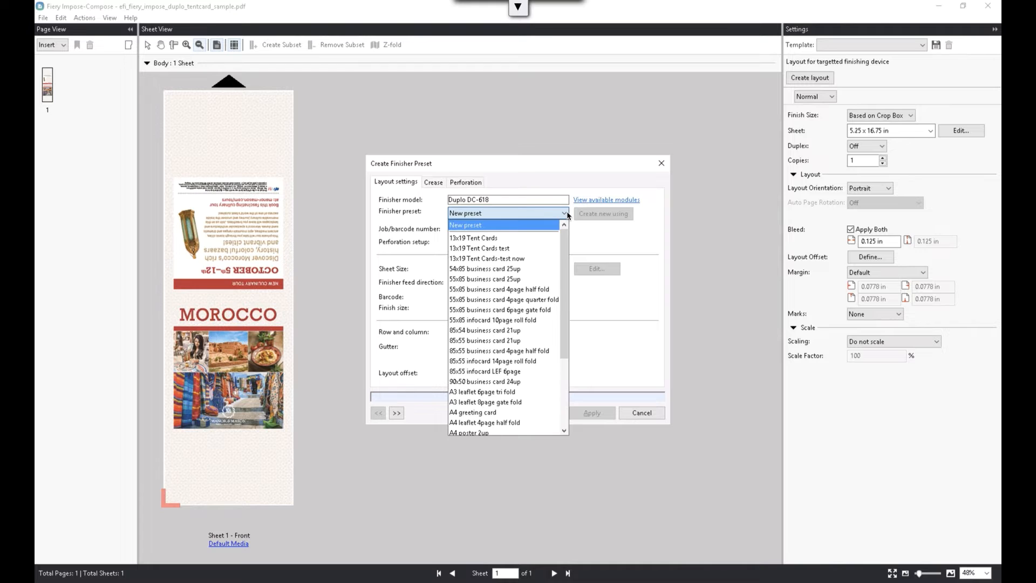
{"action": "left_click", "coordinate": [465, 224]}
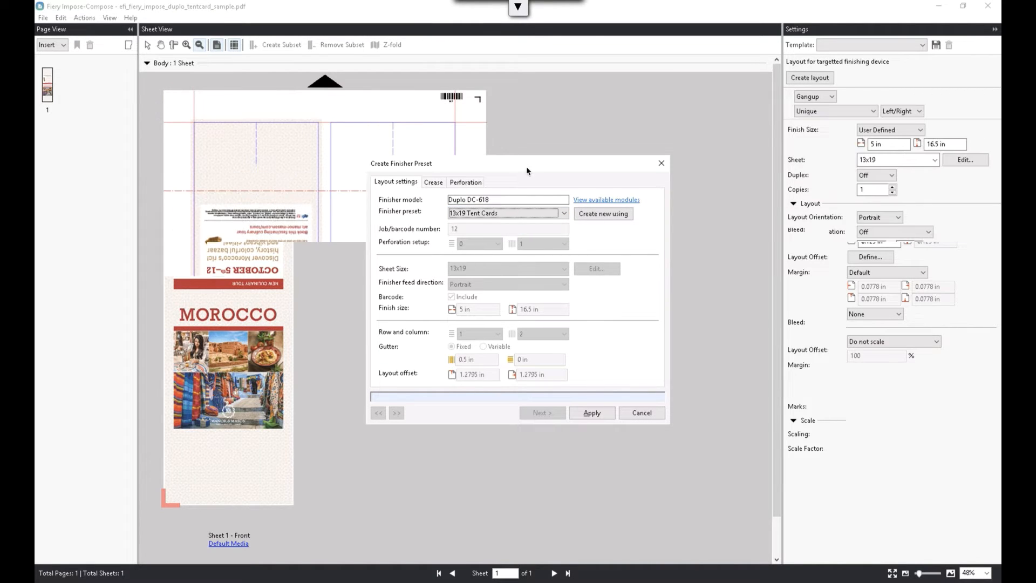
Move the preset window aside and switch the preset back to New preset.
{"action": "left_click", "coordinate": [591, 412]}
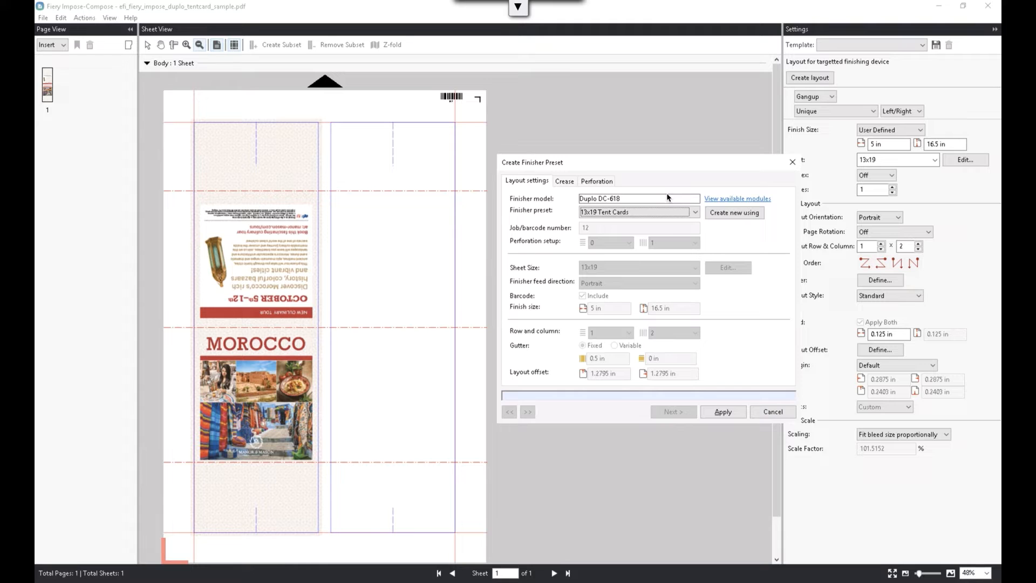
{"action": "left_click", "coordinate": [694, 212]}
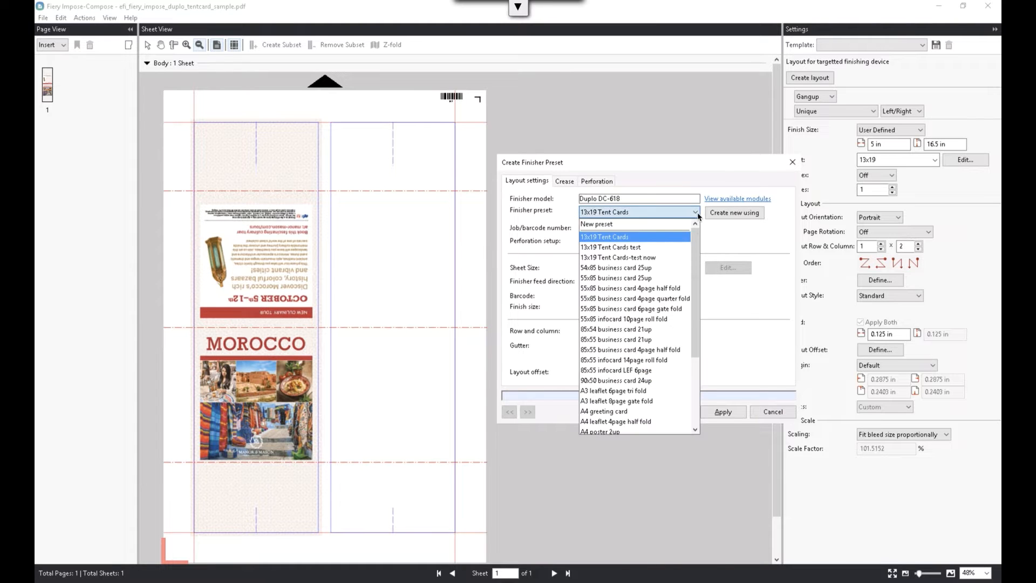
{"action": "left_click", "coordinate": [596, 224]}
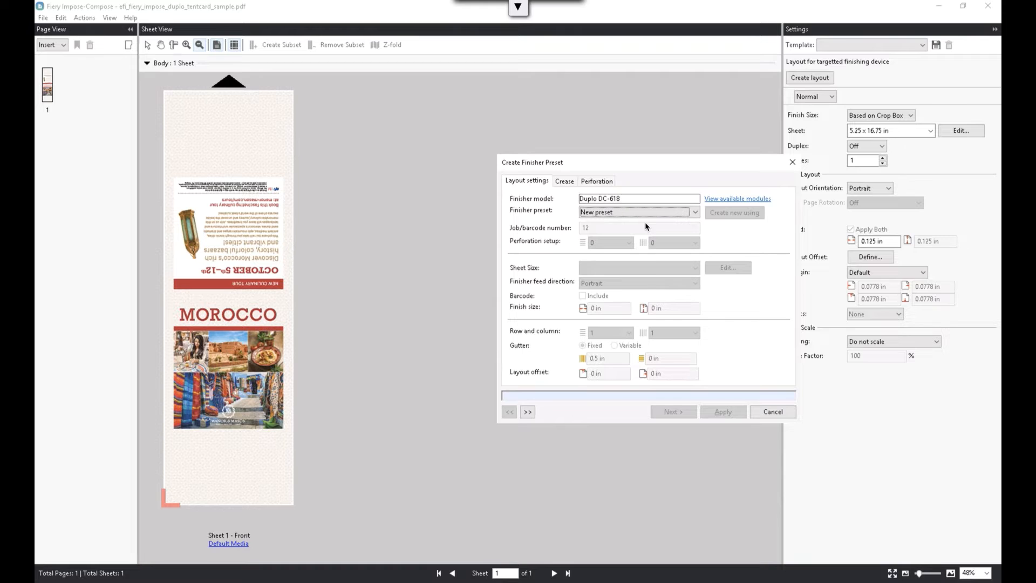
Enter job number 20, set vertical perforations, pick 13x19 sheet size, and enter 1.2795 offsets.
{"action": "left_click", "coordinate": [638, 227]}
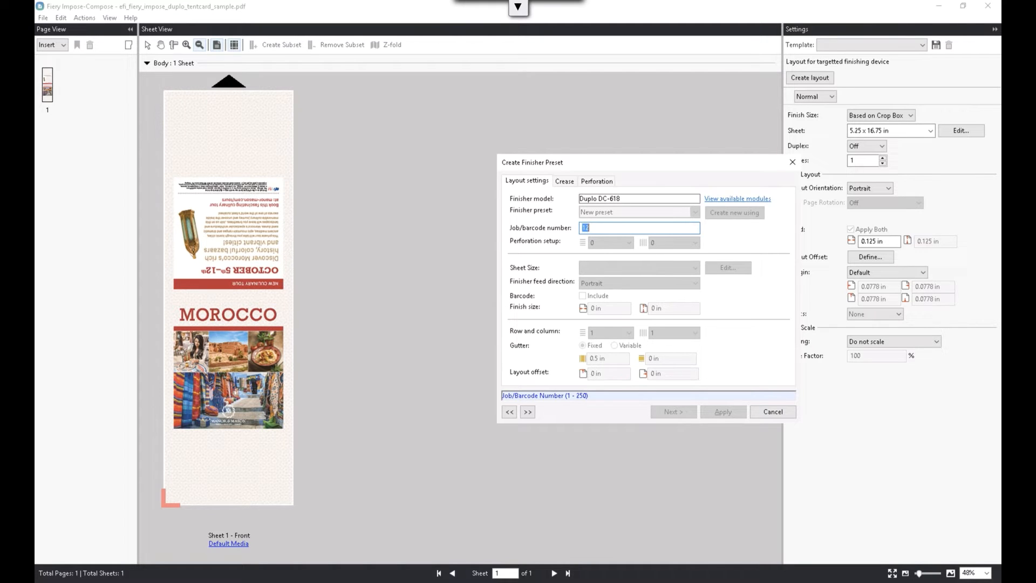
{"action": "type", "text": "20"}
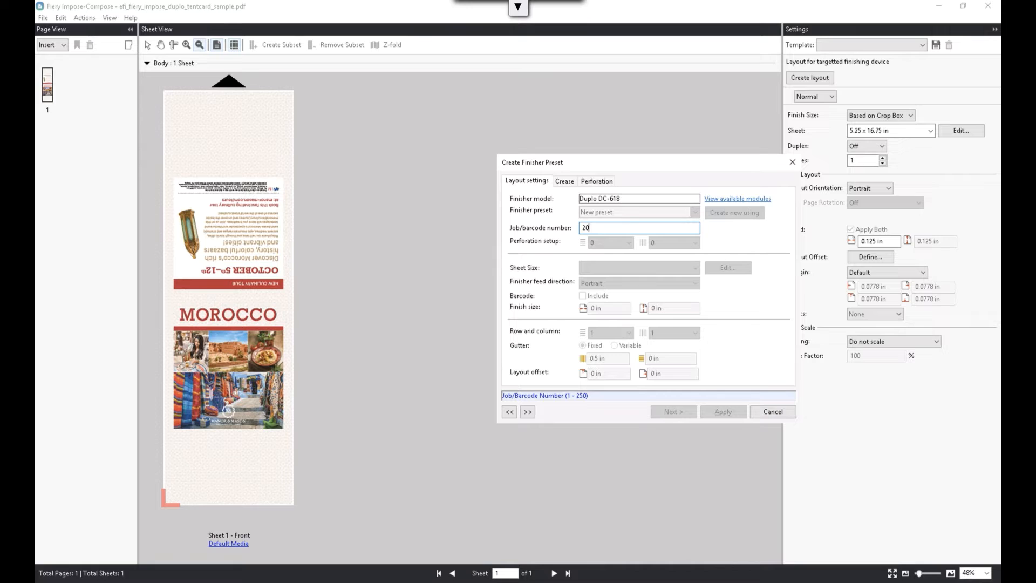
{"action": "left_click", "coordinate": [674, 242]}
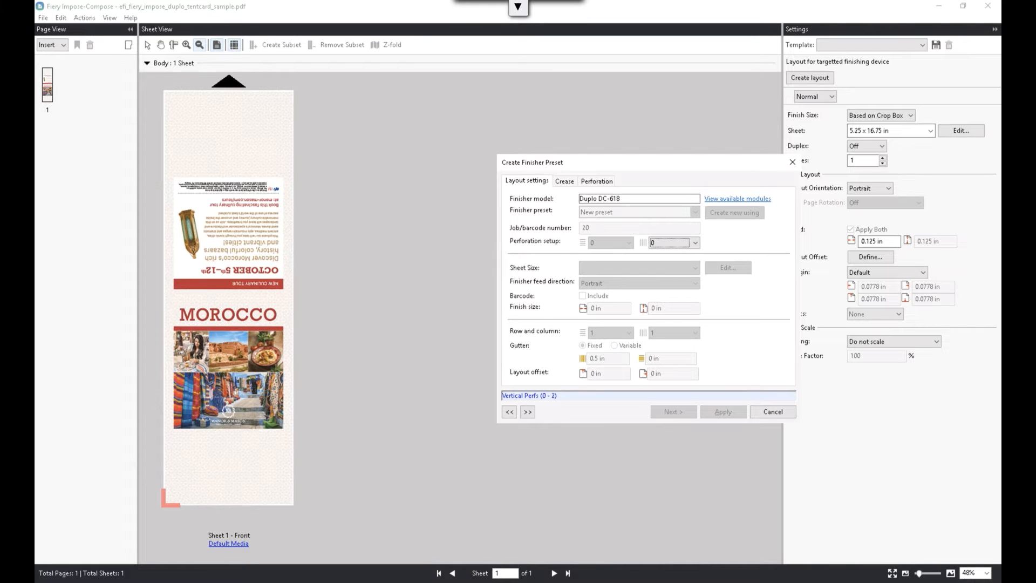
{"action": "left_click", "coordinate": [692, 242]}
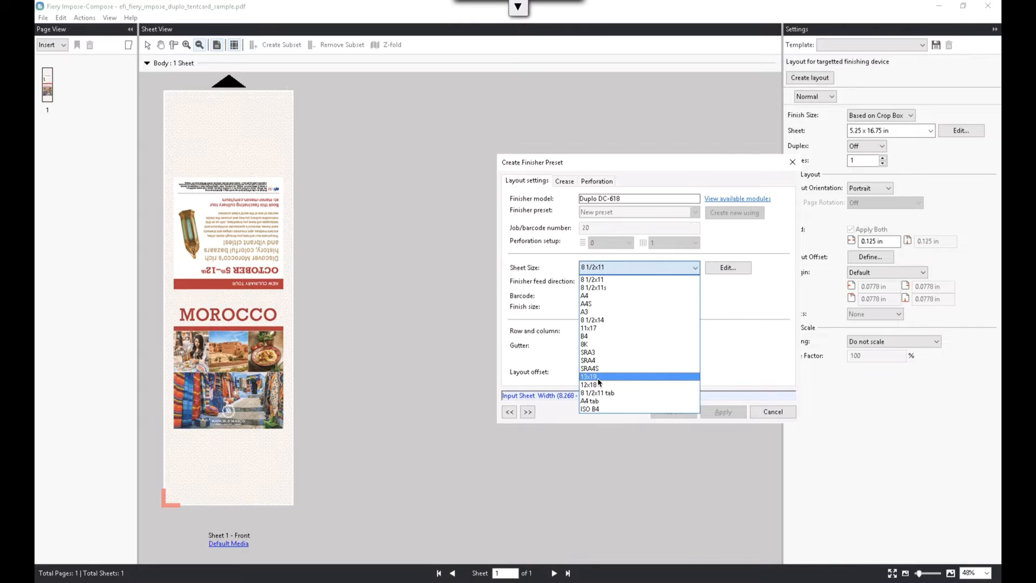
{"action": "left_click", "coordinate": [590, 376]}
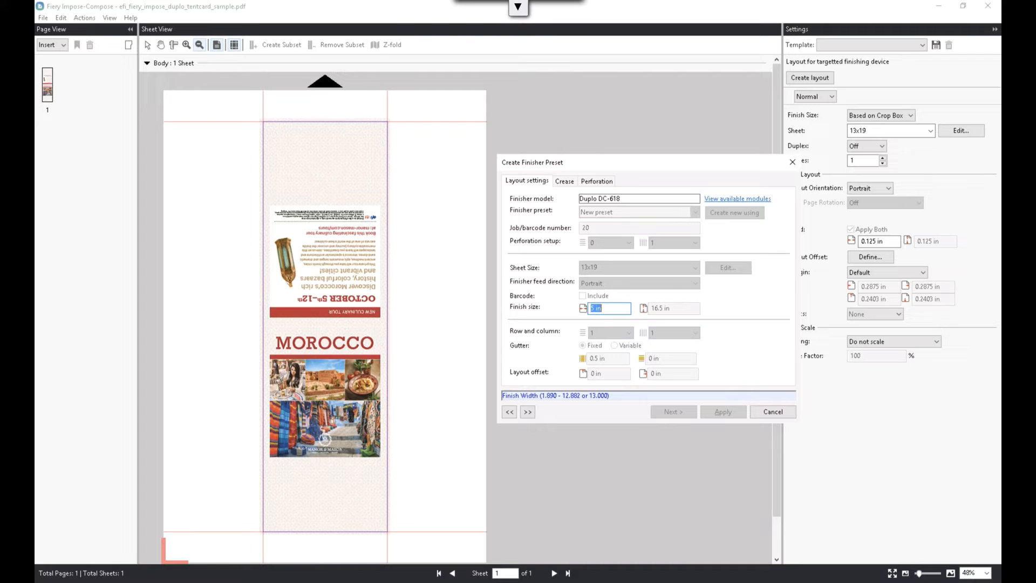
{"action": "mouse_move", "coordinate": [622, 308]}
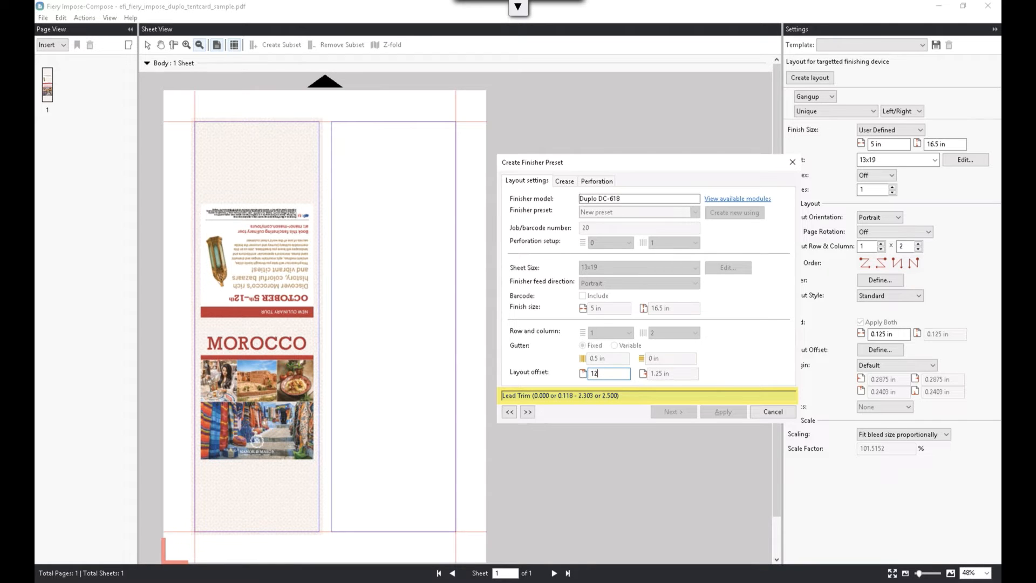
{"action": "type", "text": "1.2"}
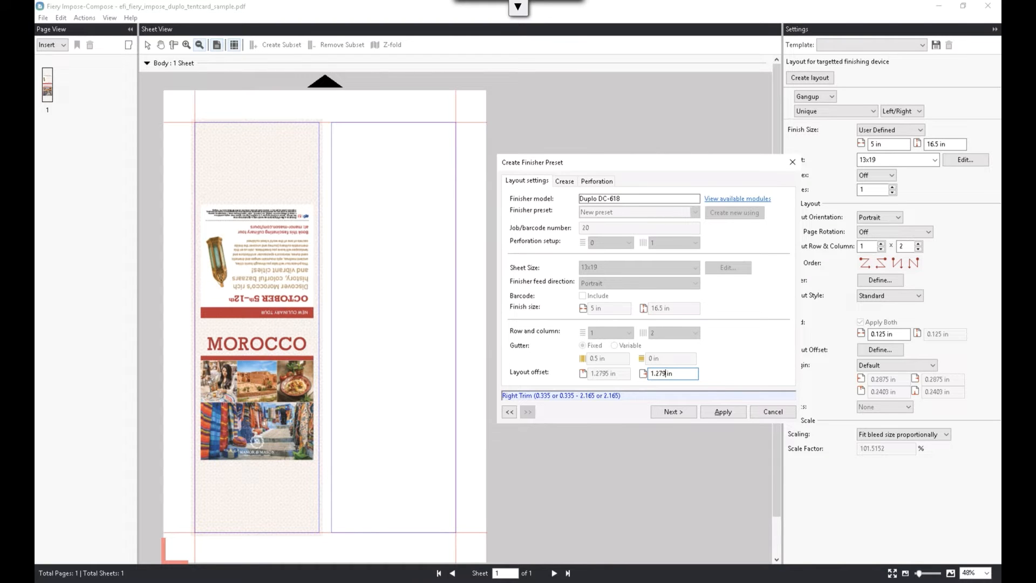
Set the preset to three creases and check the first crease's range.
{"action": "left_click", "coordinate": [564, 182]}
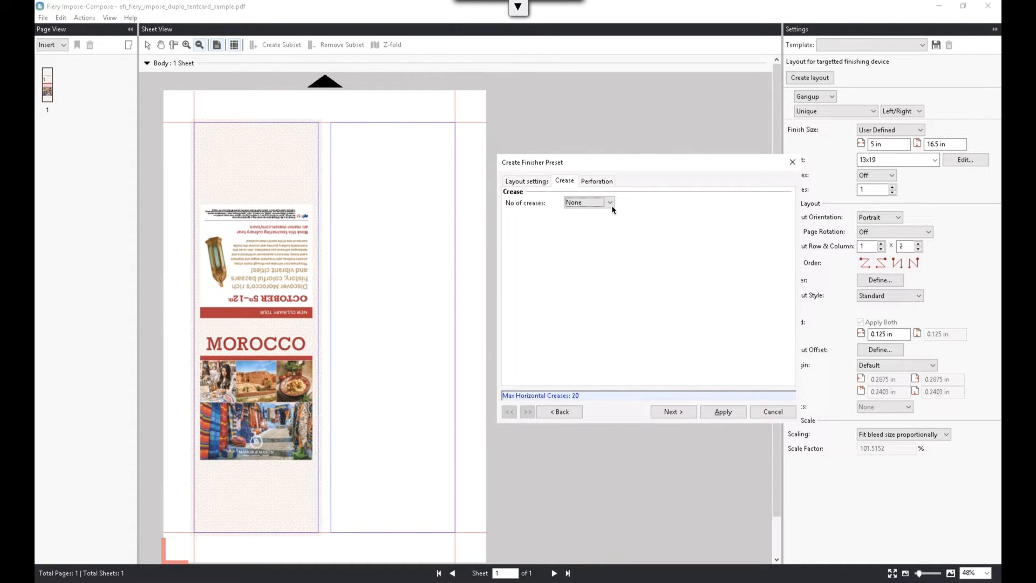
{"action": "left_click", "coordinate": [587, 202]}
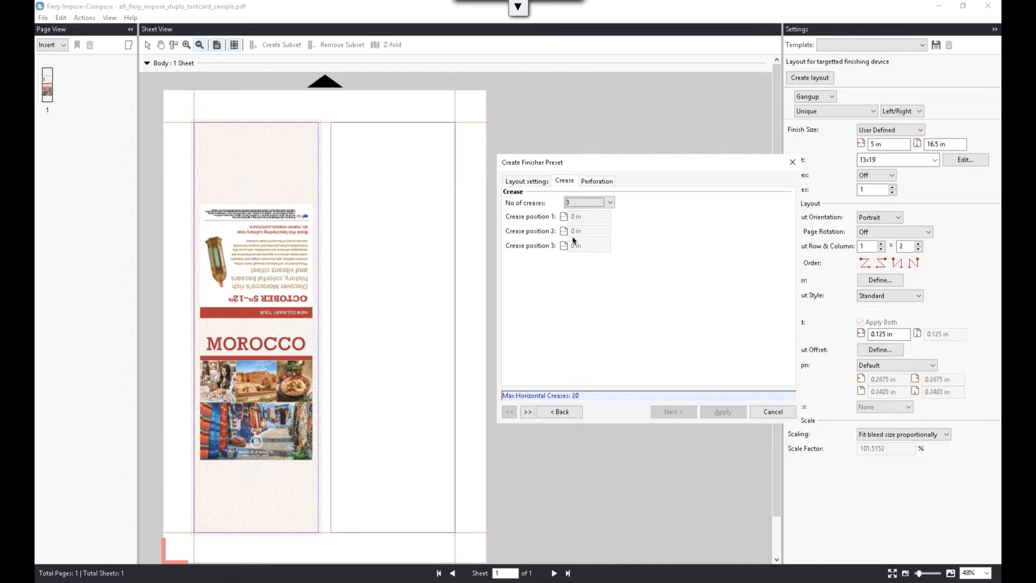
{"action": "left_click", "coordinate": [585, 216]}
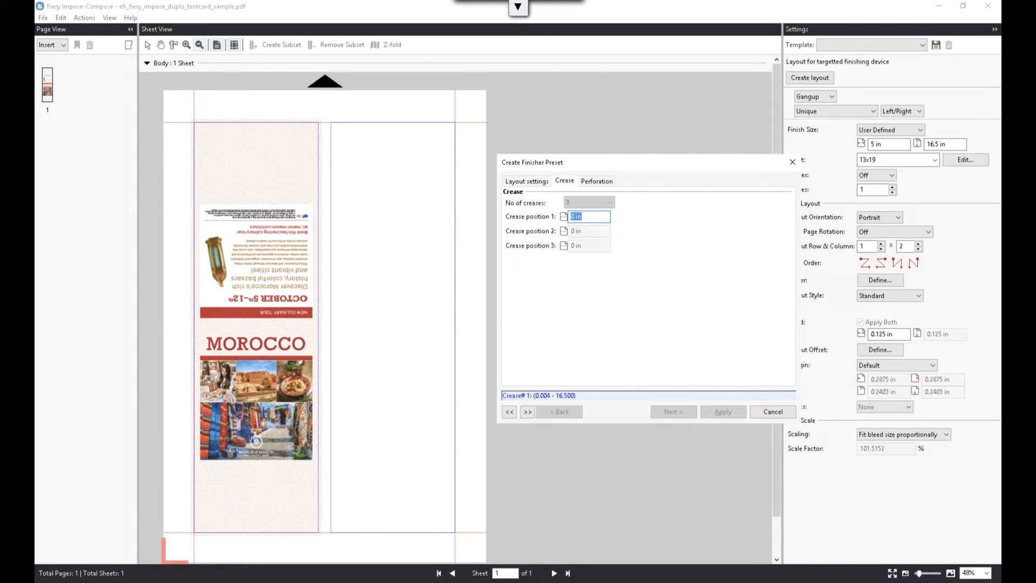
Choose RTM for the vertical perforation and enter 16.5 in its first pattern.
{"action": "left_click", "coordinate": [597, 181]}
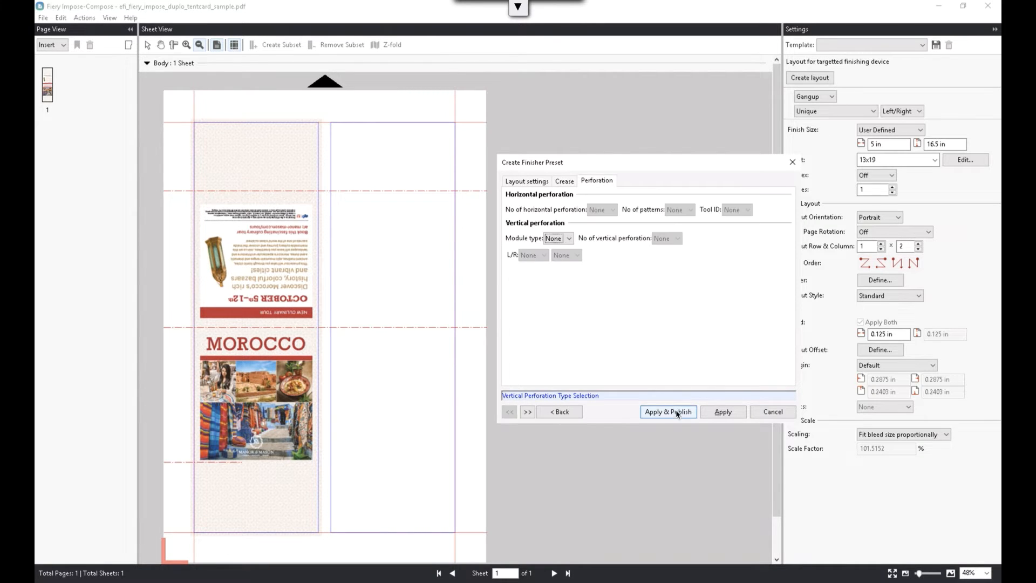
{"action": "left_click", "coordinate": [557, 238]}
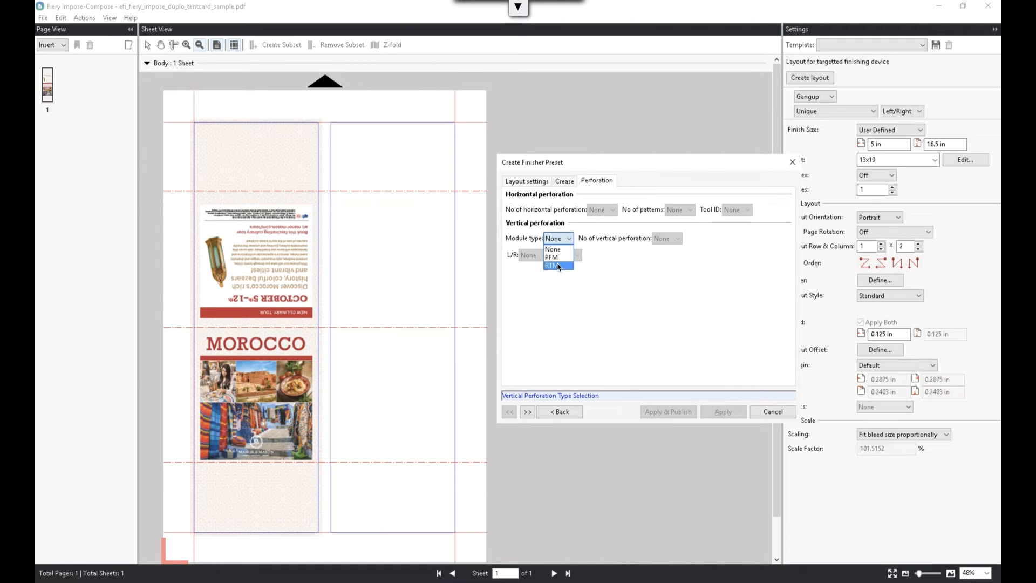
{"action": "left_click", "coordinate": [550, 265]}
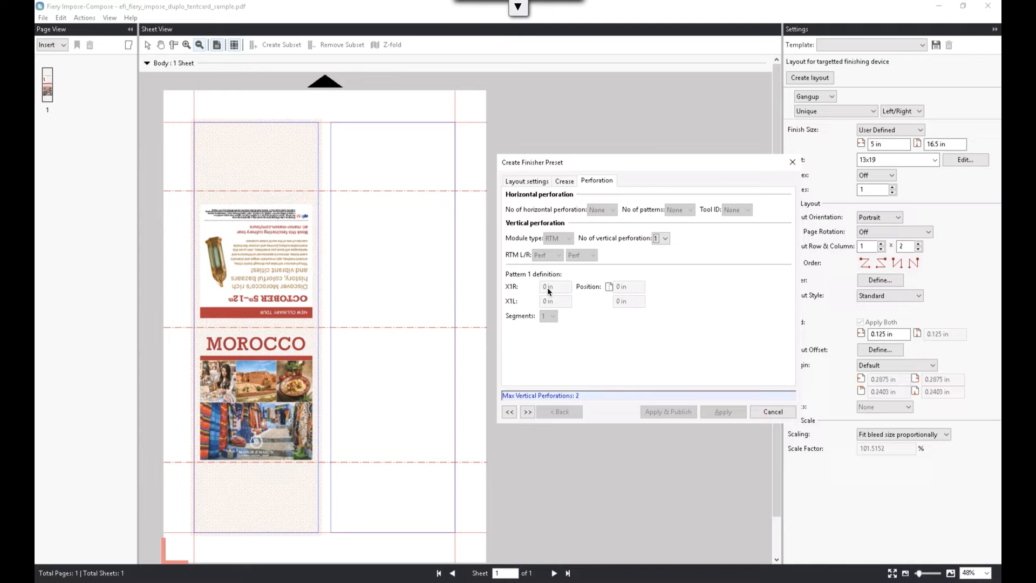
{"action": "left_click", "coordinate": [554, 286]}
{"action": "type", "text": "2.5"}
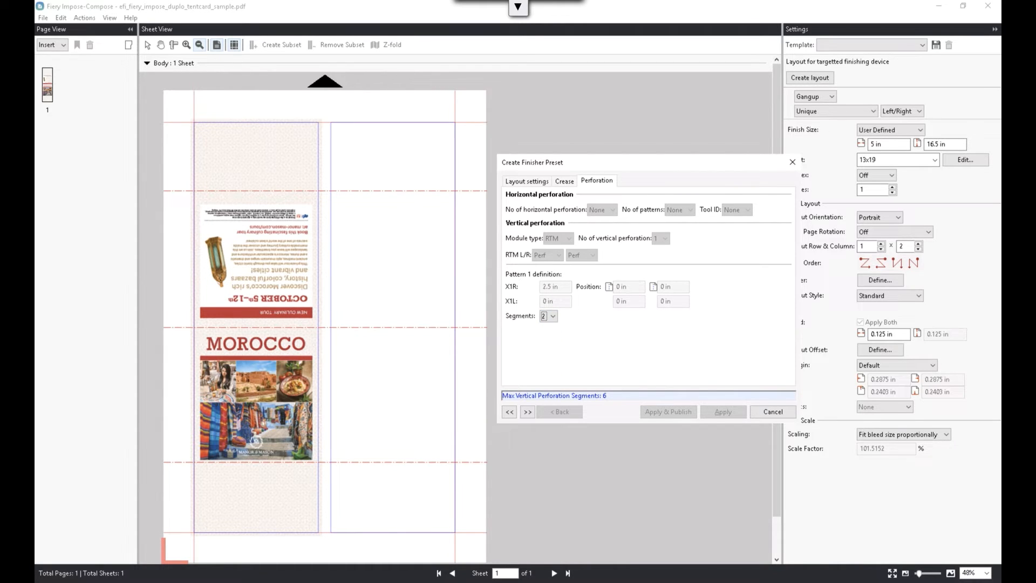
{"action": "type", "text": "16.5"}
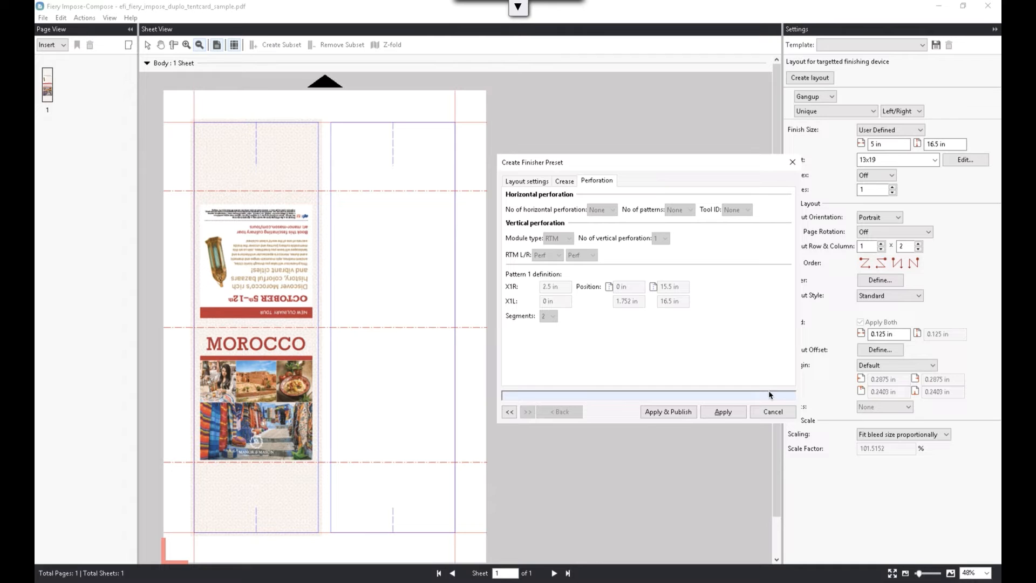
Apply the Duplo preset and change the gangup from Unique to Repeat.
{"action": "left_click", "coordinate": [722, 412]}
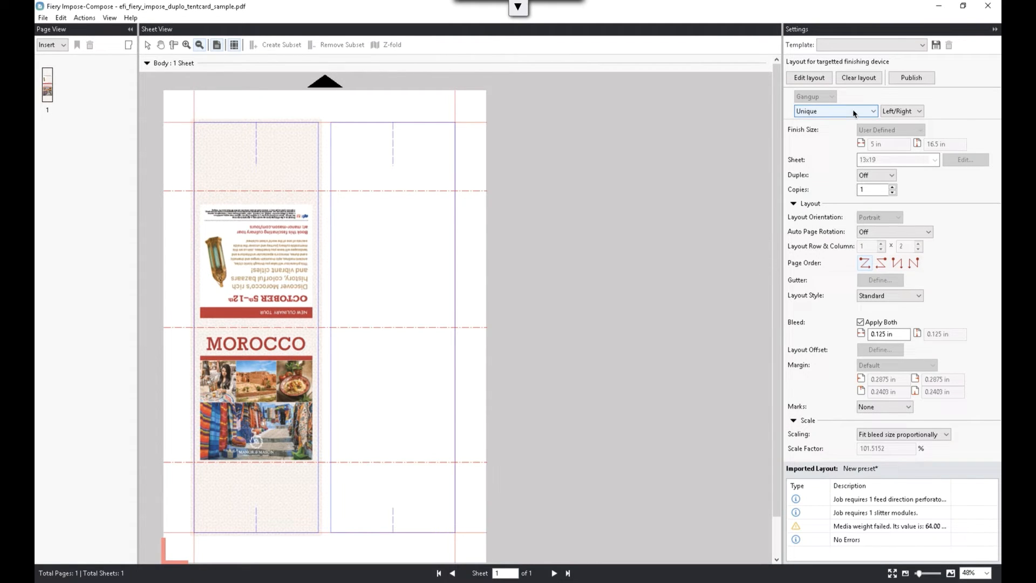
{"action": "left_click", "coordinate": [835, 110]}
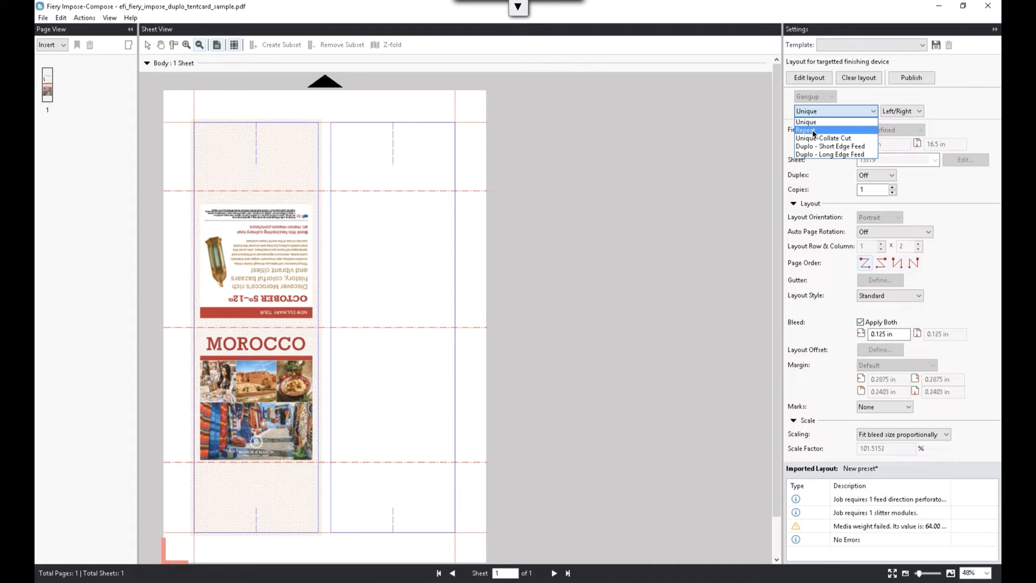
{"action": "left_click", "coordinate": [808, 129]}
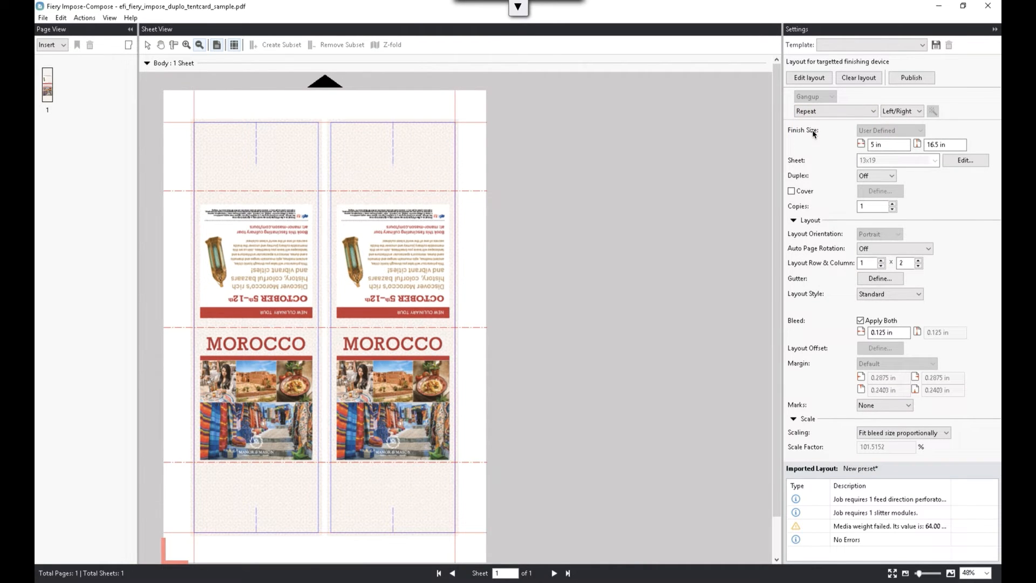
{"action": "left_click", "coordinate": [833, 111]}
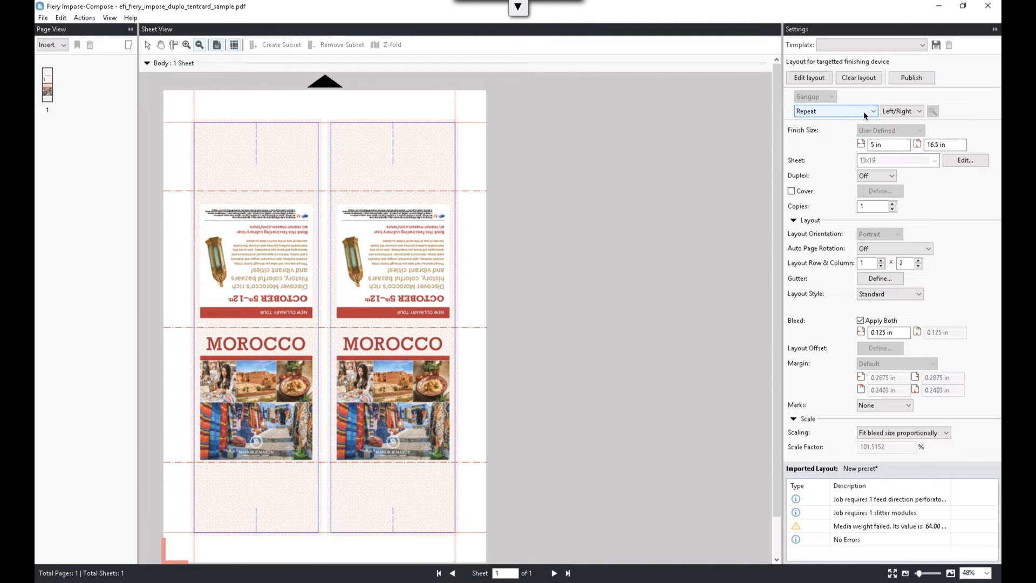
{"action": "mouse_move", "coordinate": [851, 128]}
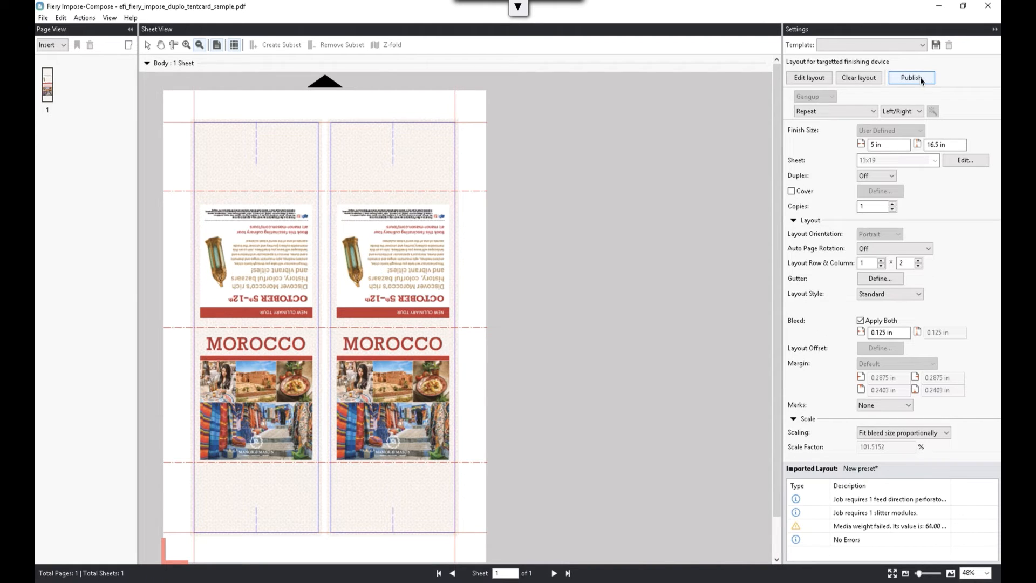
Publish the layout as 'Tent card 13x19 Morocco', then cancel saving a template.
{"action": "left_click", "coordinate": [912, 77]}
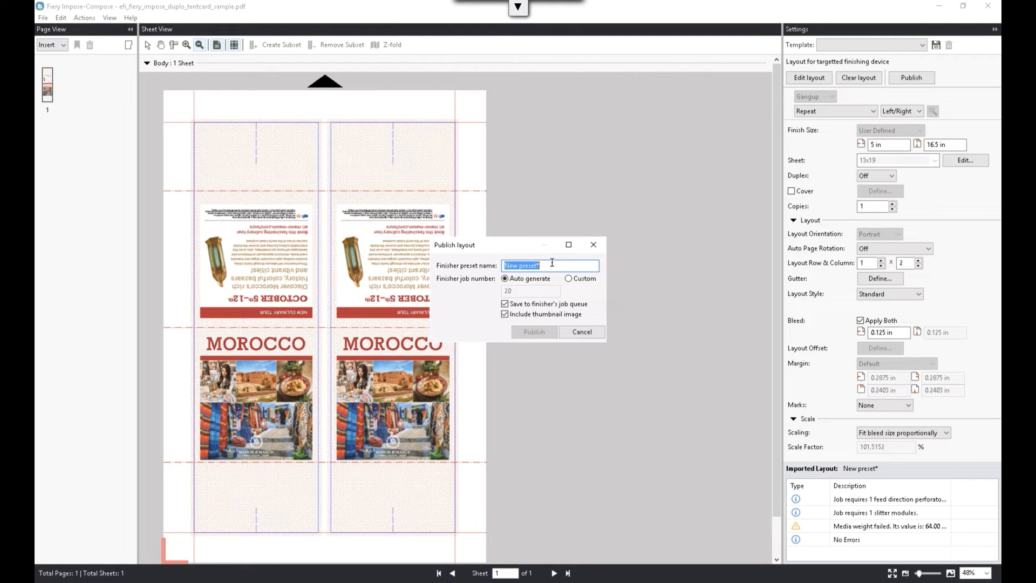
{"action": "type", "text": "Tent card 13x19 Morocco"}
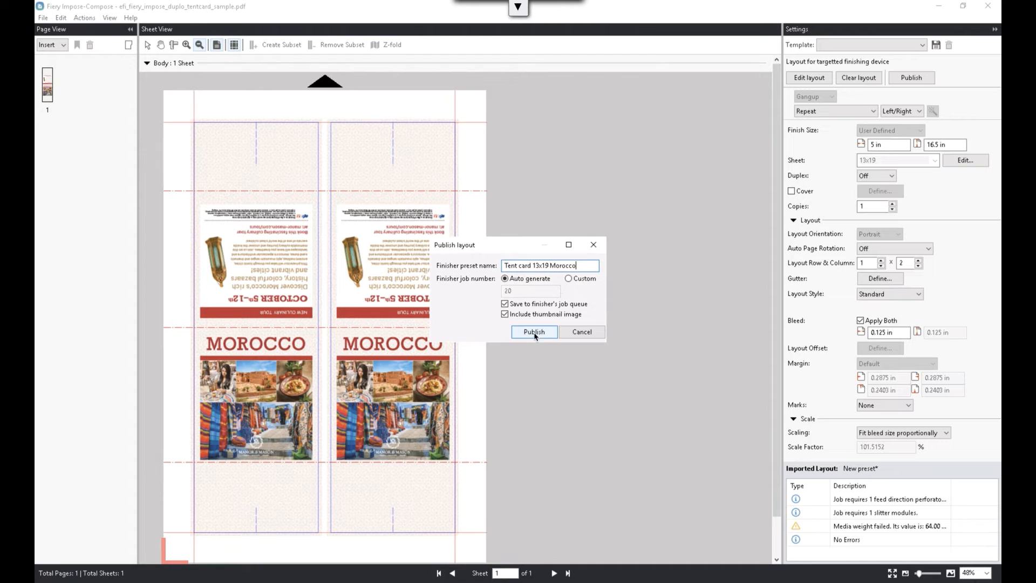
{"action": "left_click", "coordinate": [534, 332]}
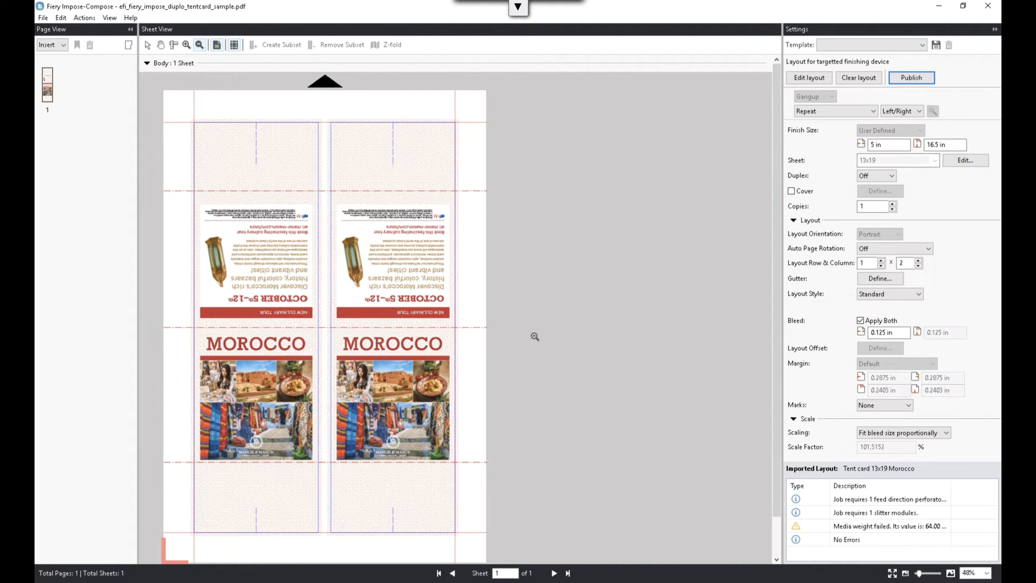
{"action": "mouse_move", "coordinate": [641, 256]}
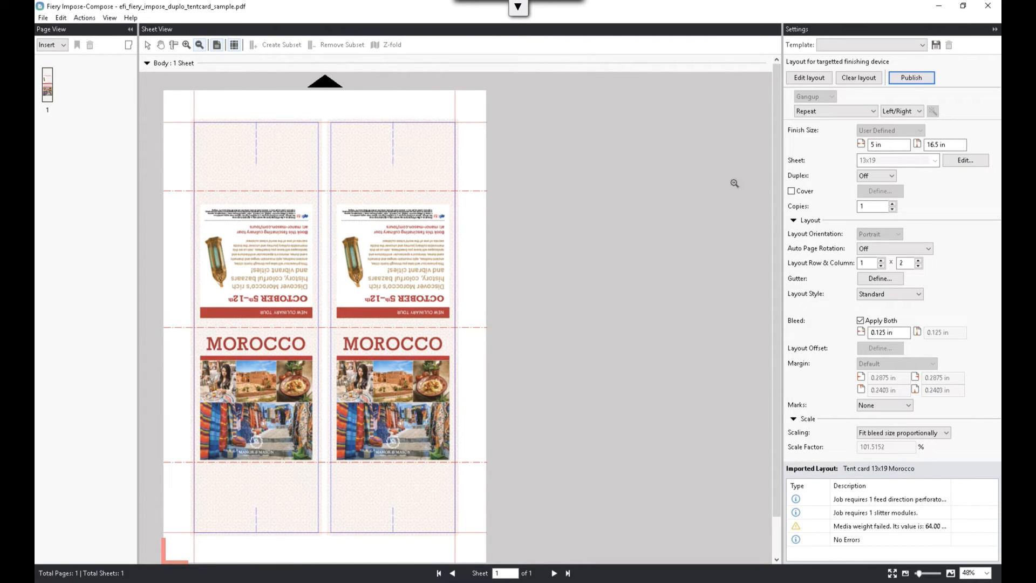
{"action": "left_click", "coordinate": [936, 45]}
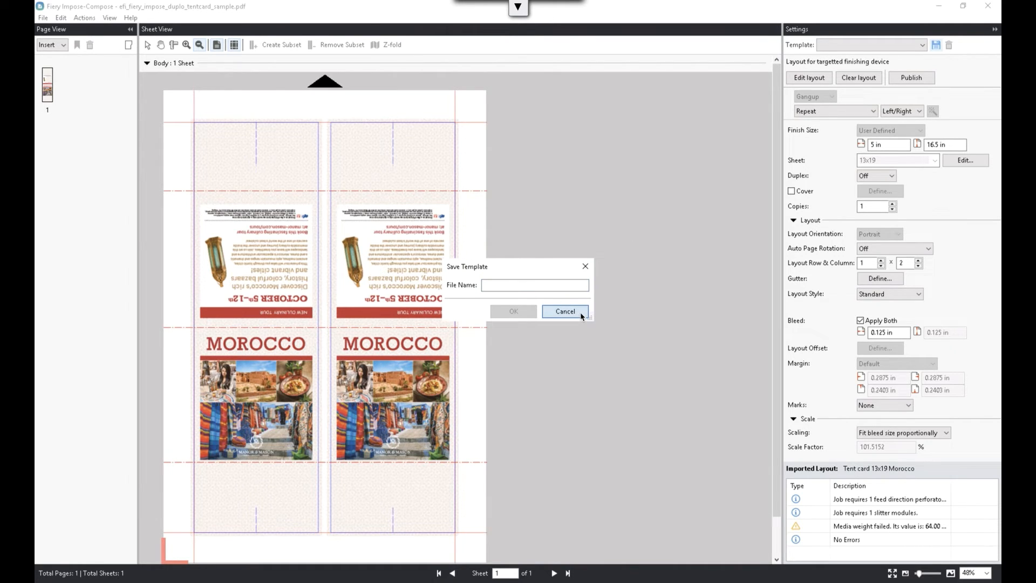
{"action": "left_click", "coordinate": [565, 312]}
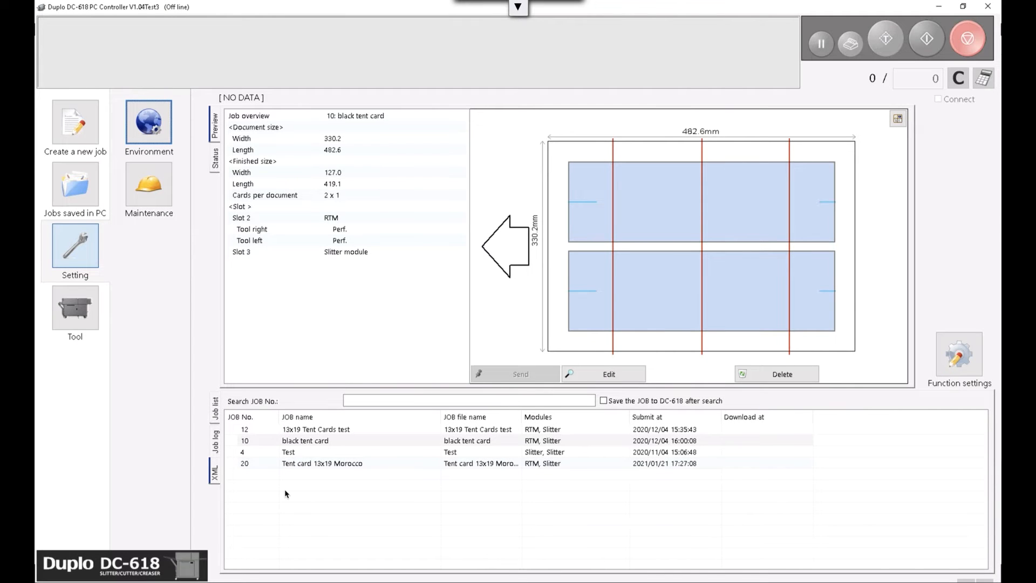
{"action": "mouse_move", "coordinate": [339, 465]}
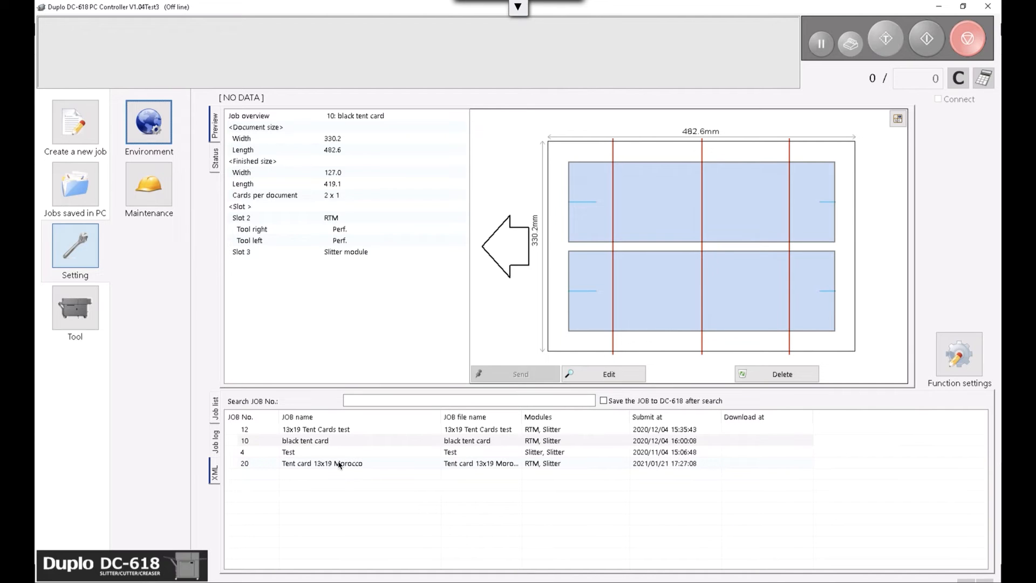
{"action": "mouse_move", "coordinate": [339, 466]}
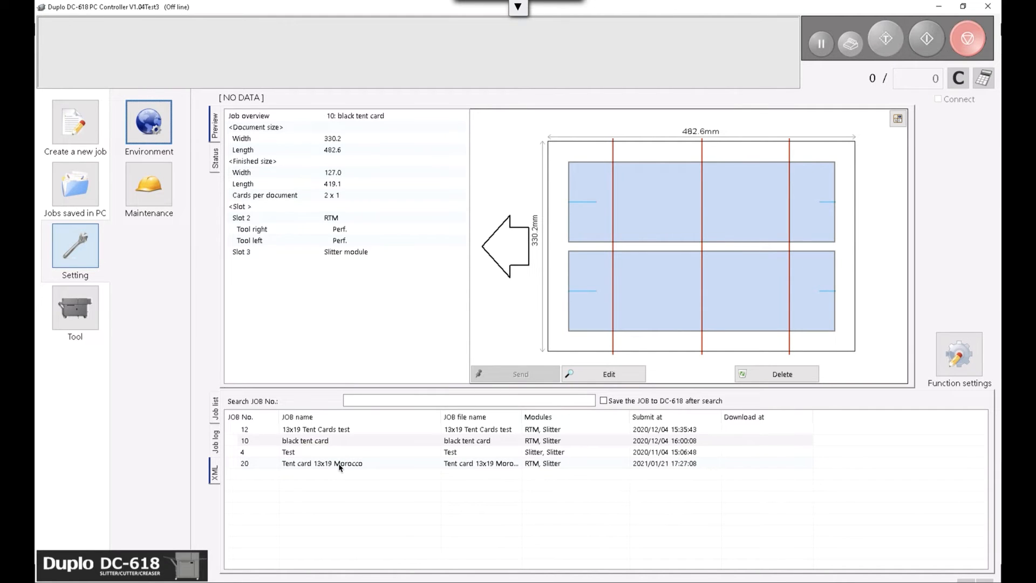
Select job 20 'Tent card 13x19 Morocco' and toggle its artwork preview image.
{"action": "left_click", "coordinate": [322, 463]}
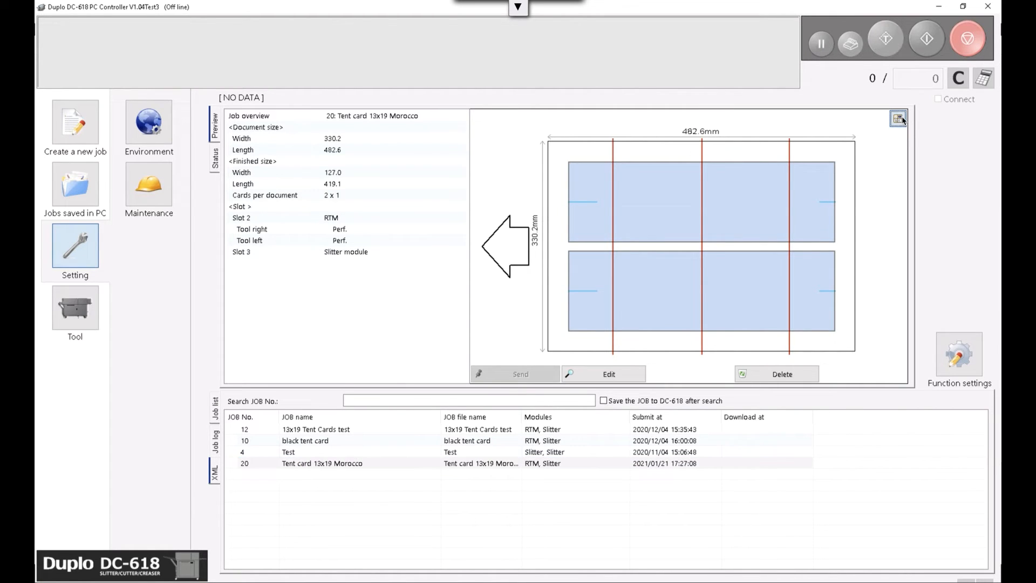
{"action": "left_click", "coordinate": [898, 119]}
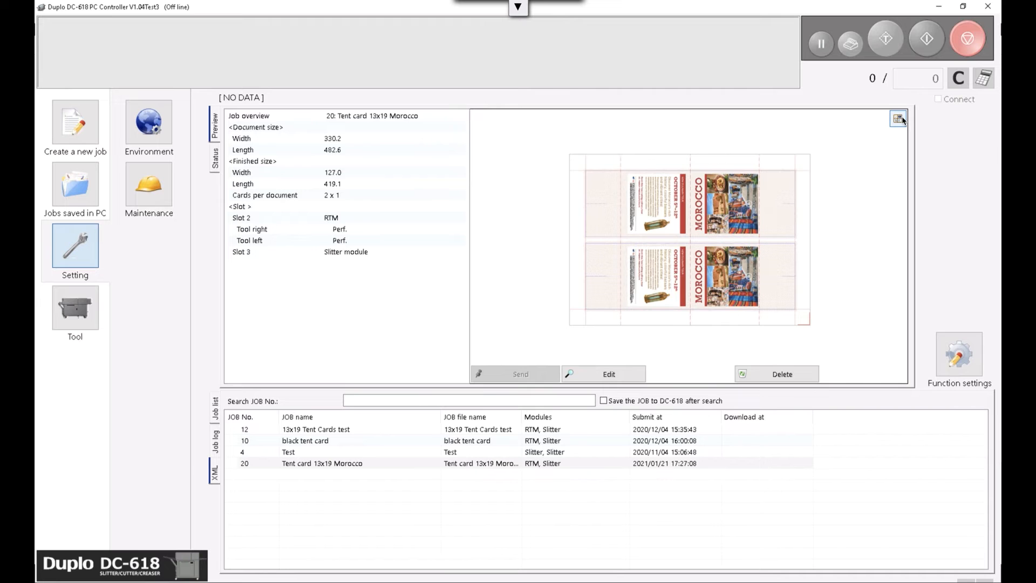